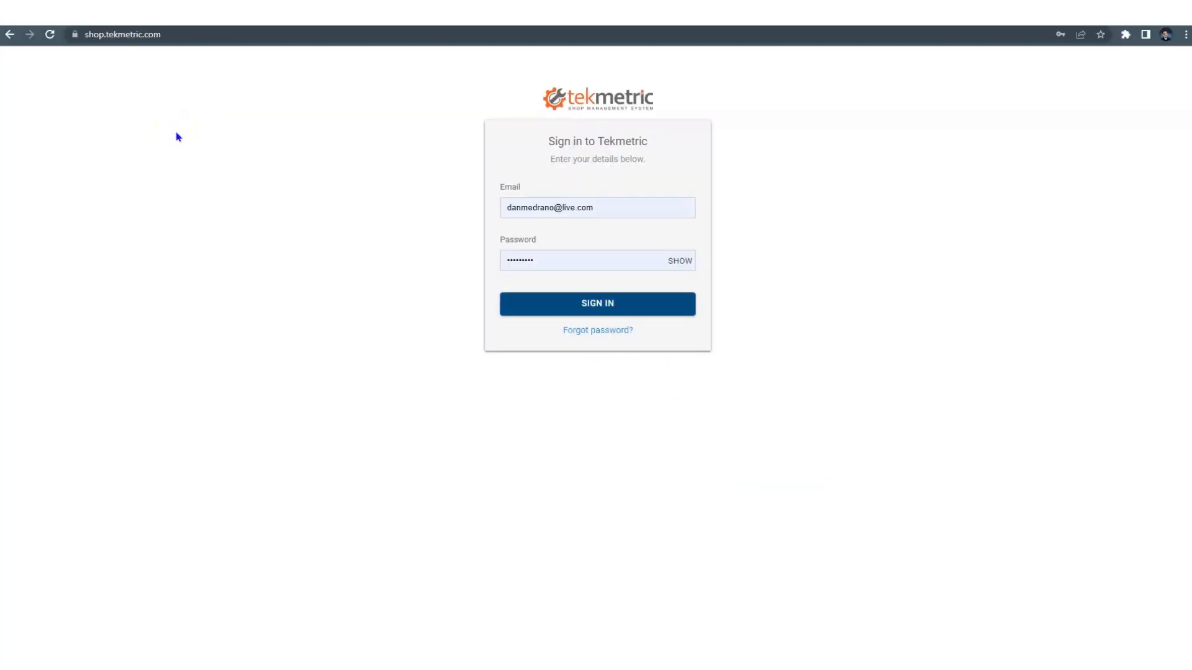
mouse_move(178, 136)
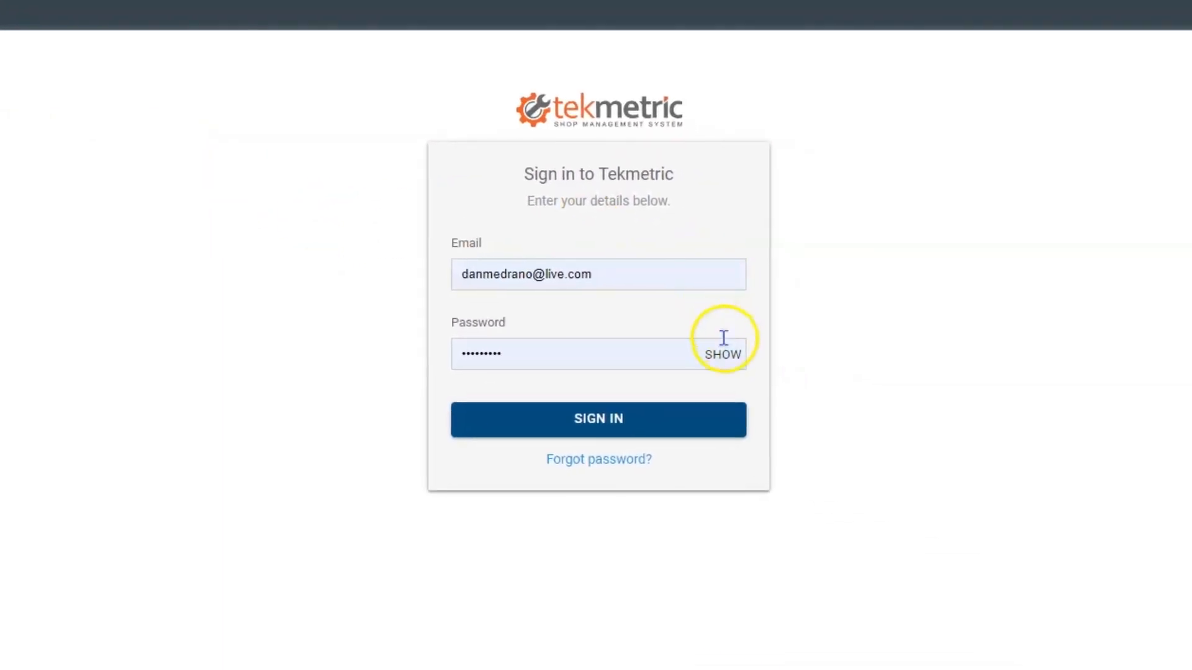
Sign in to Tekmetric and land on the welcome dashboard listing your shops
left_click(598, 418)
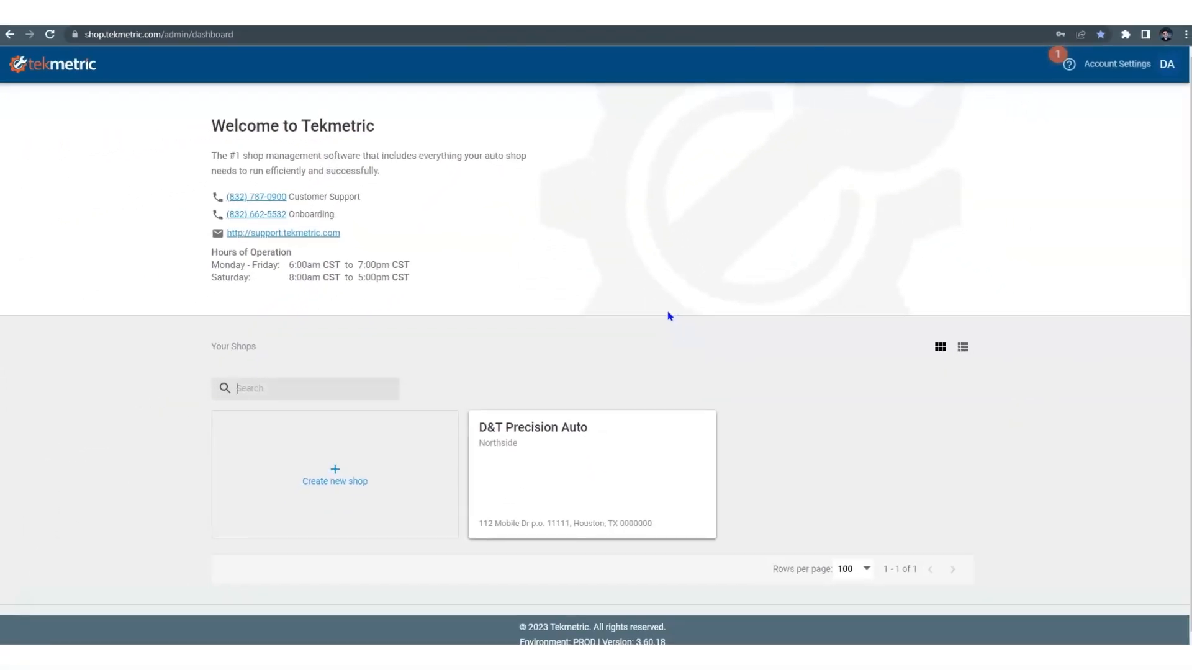
mouse_move(599, 462)
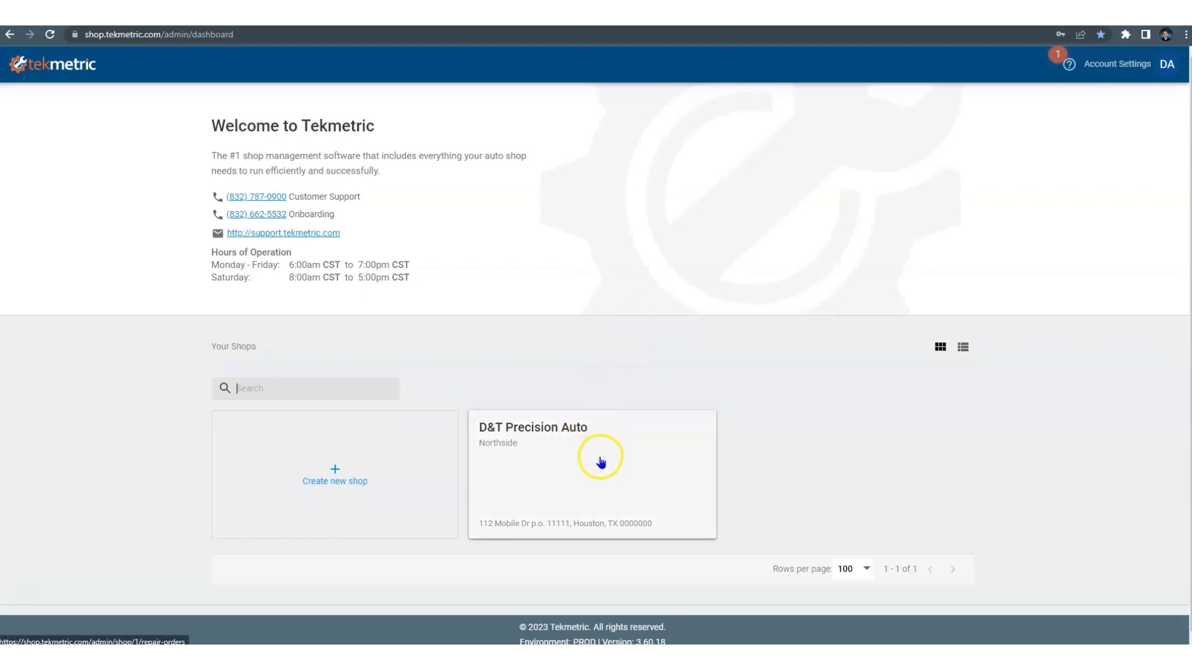
Open D&T Precision Auto's Job Board and toggle the side menu collapsed and expanded, restoring the window to full size
left_click(591, 474)
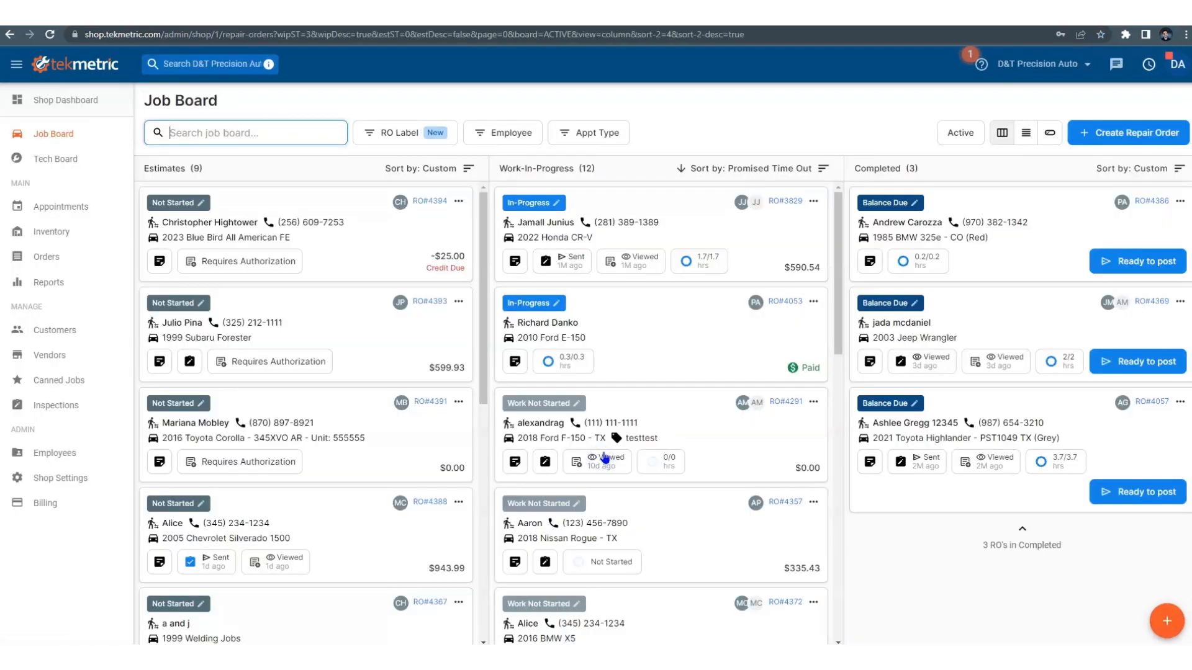
mouse_move(592, 62)
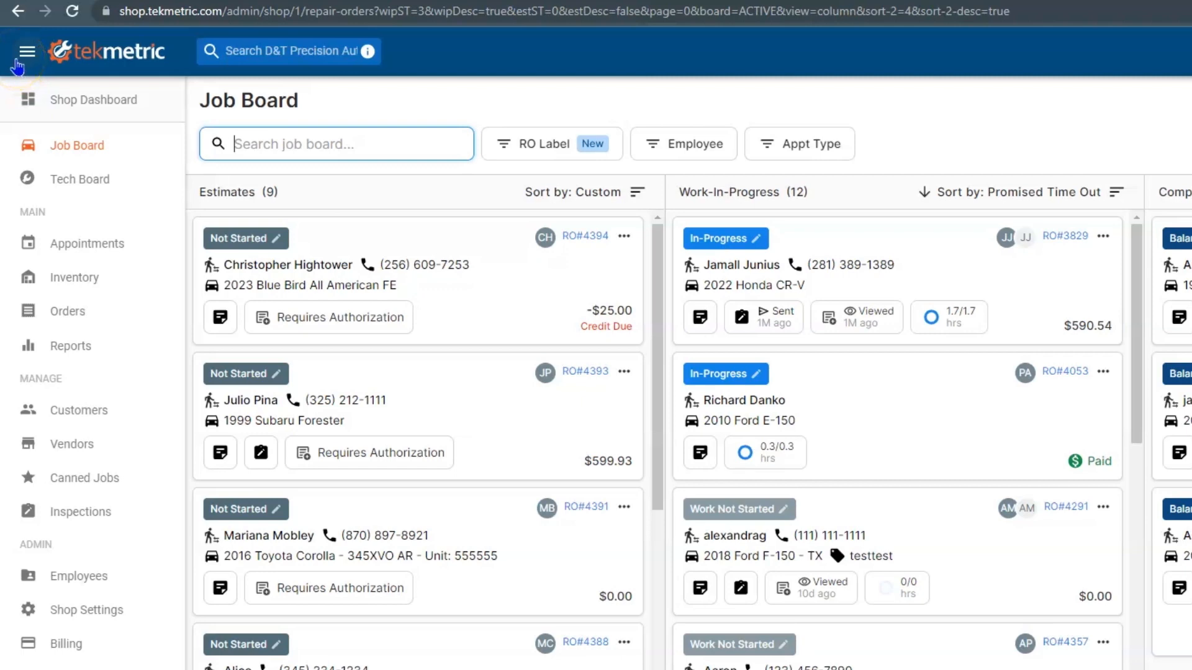
mouse_move(22, 64)
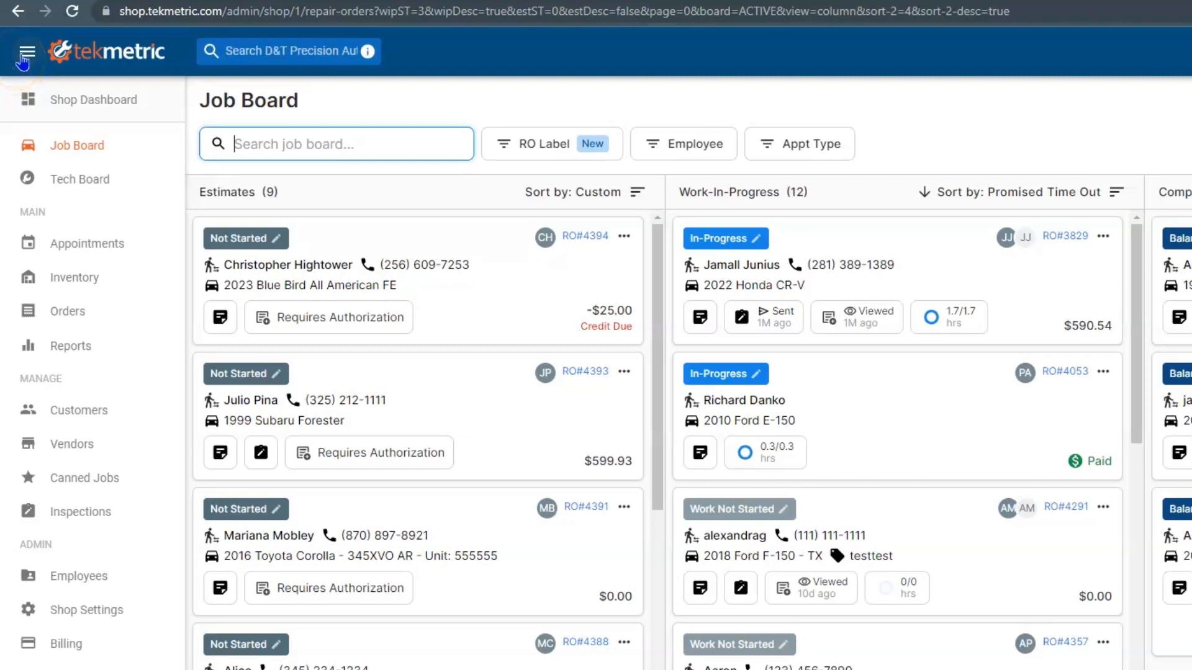
left_click(27, 52)
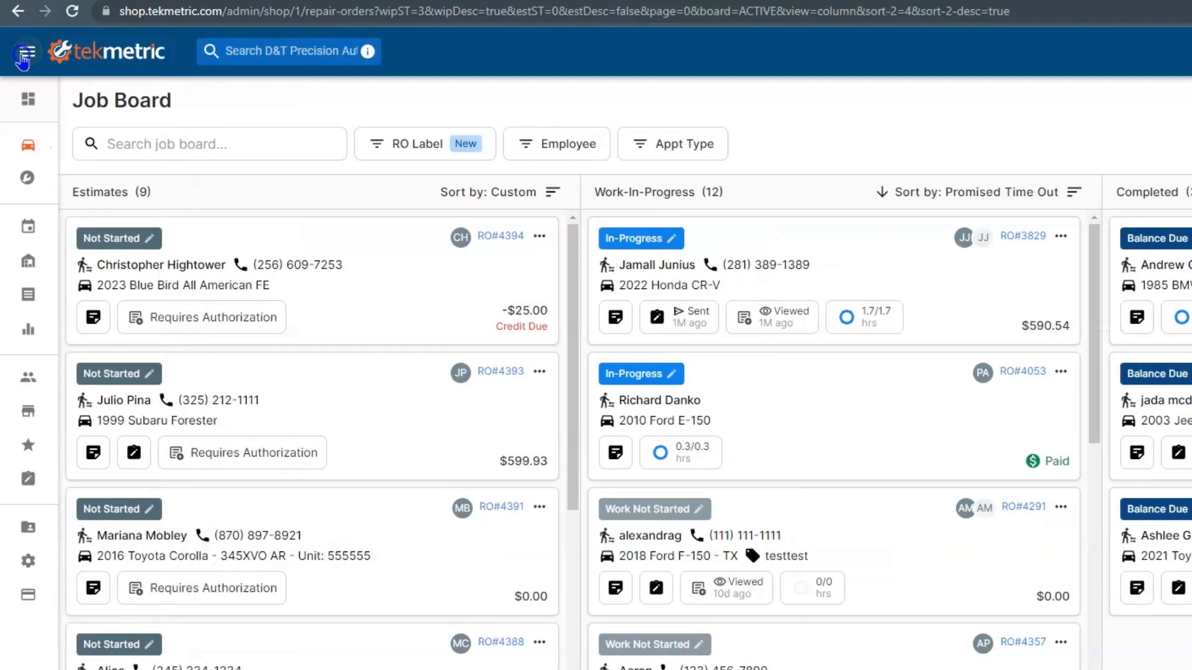
left_click(28, 52)
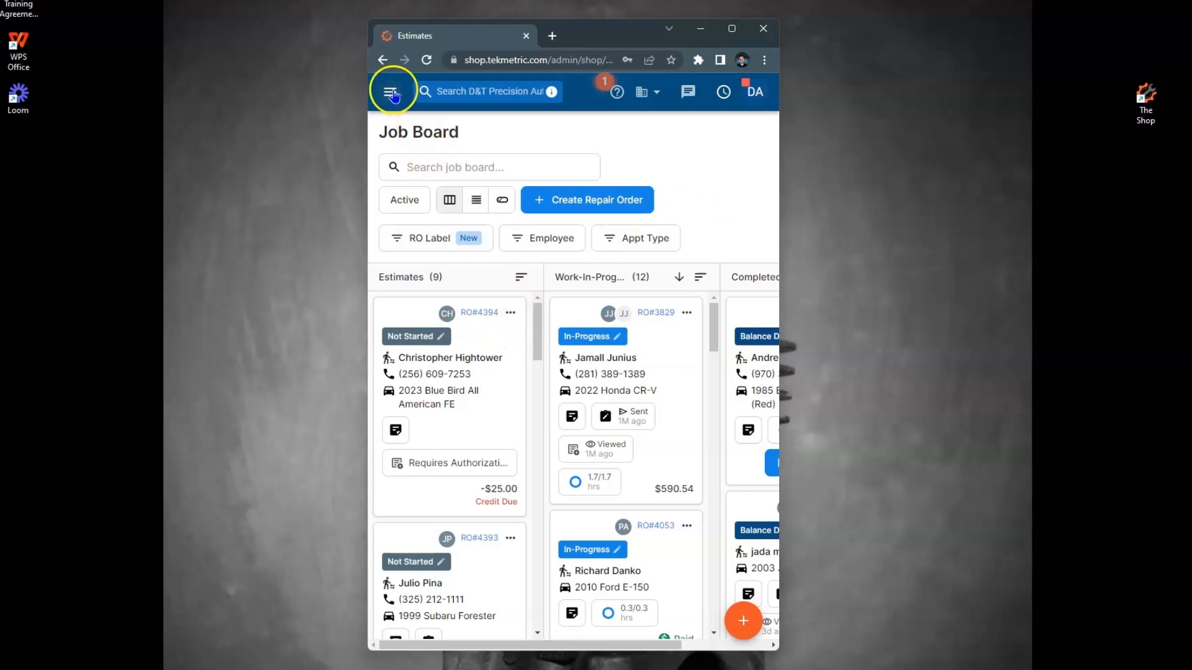
left_click(394, 90)
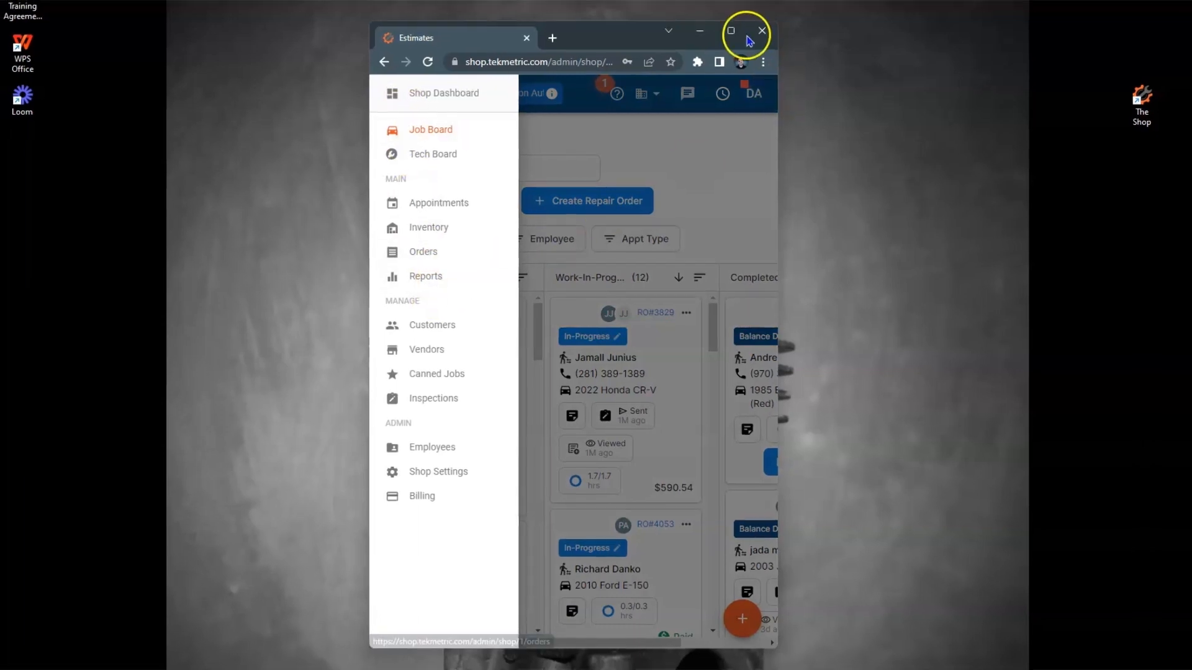
left_click(730, 29)
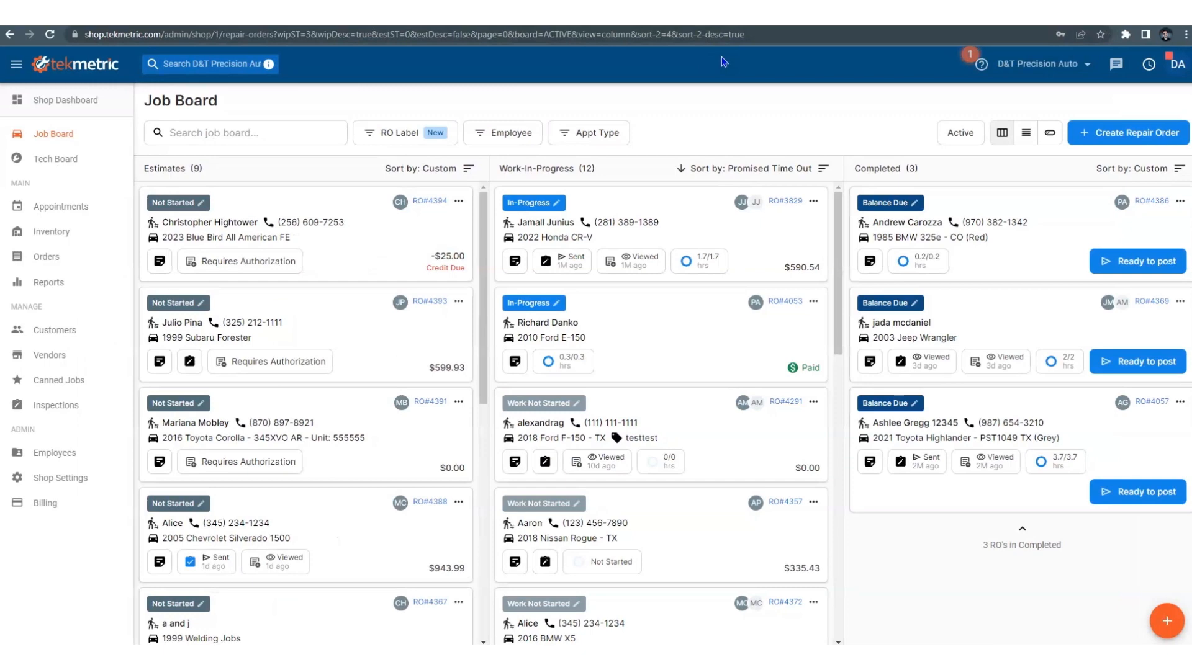
left_click(212, 64)
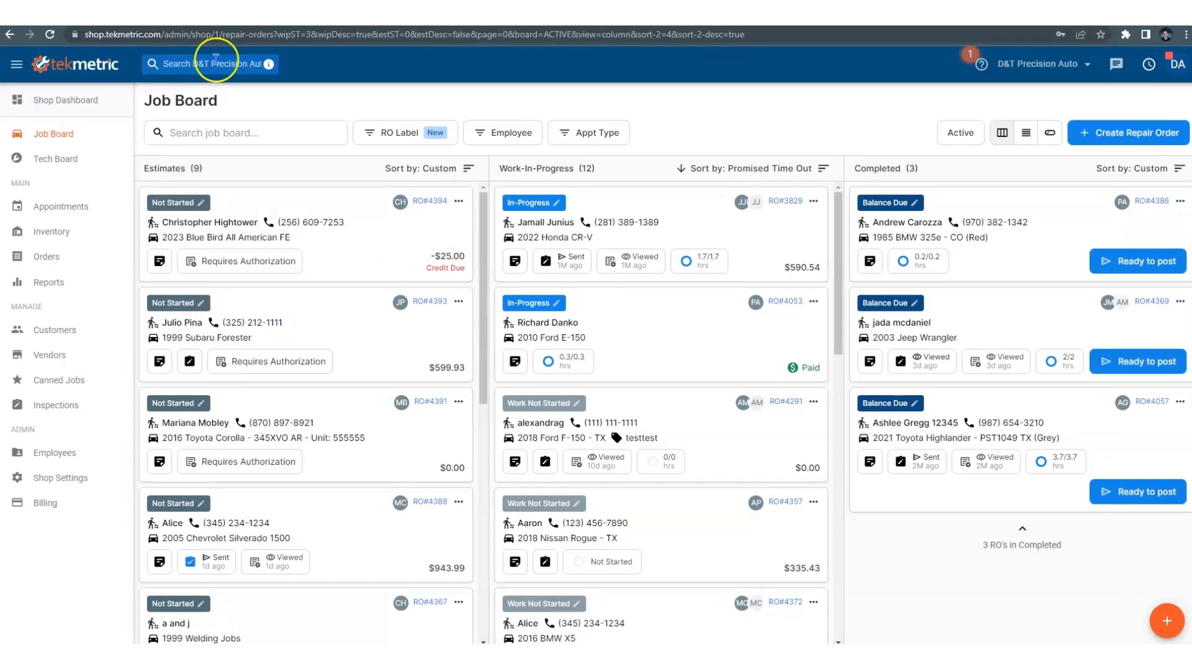
left_click(16, 63)
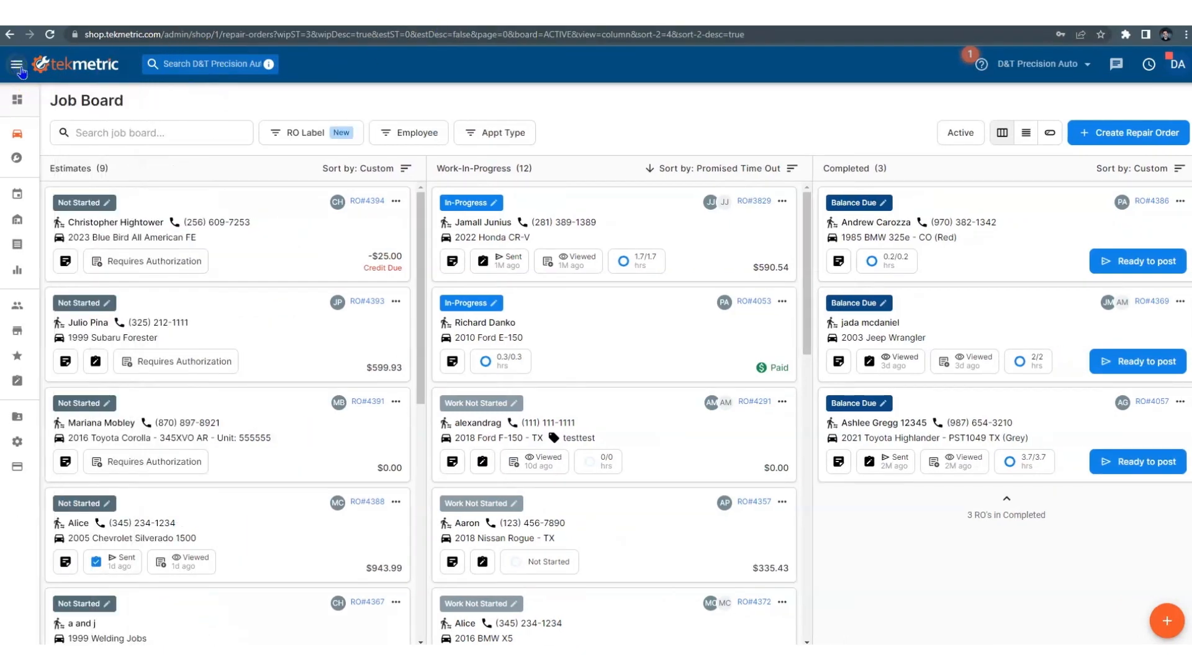
left_click(19, 64)
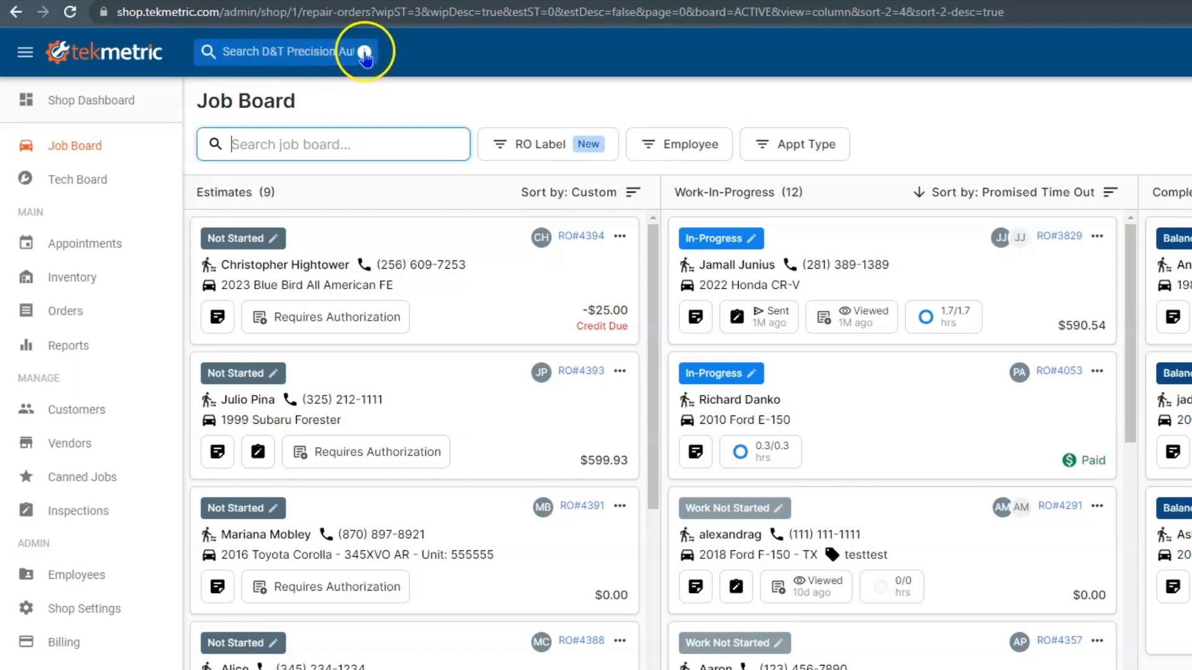
left_click(365, 52)
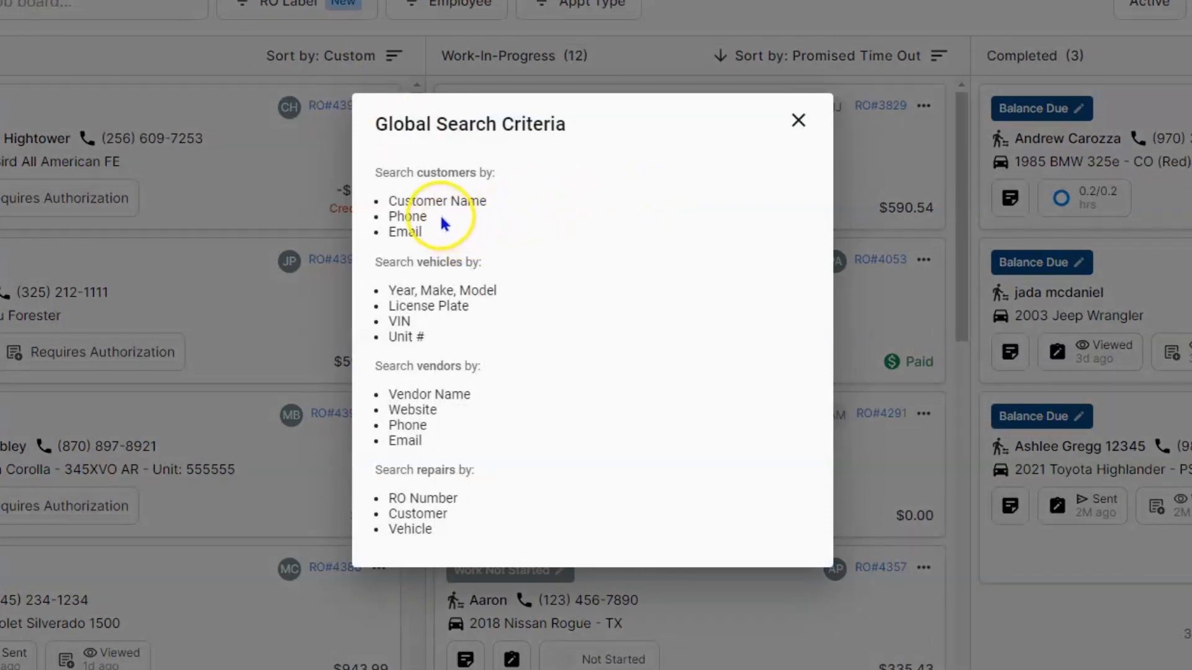
mouse_move(473, 323)
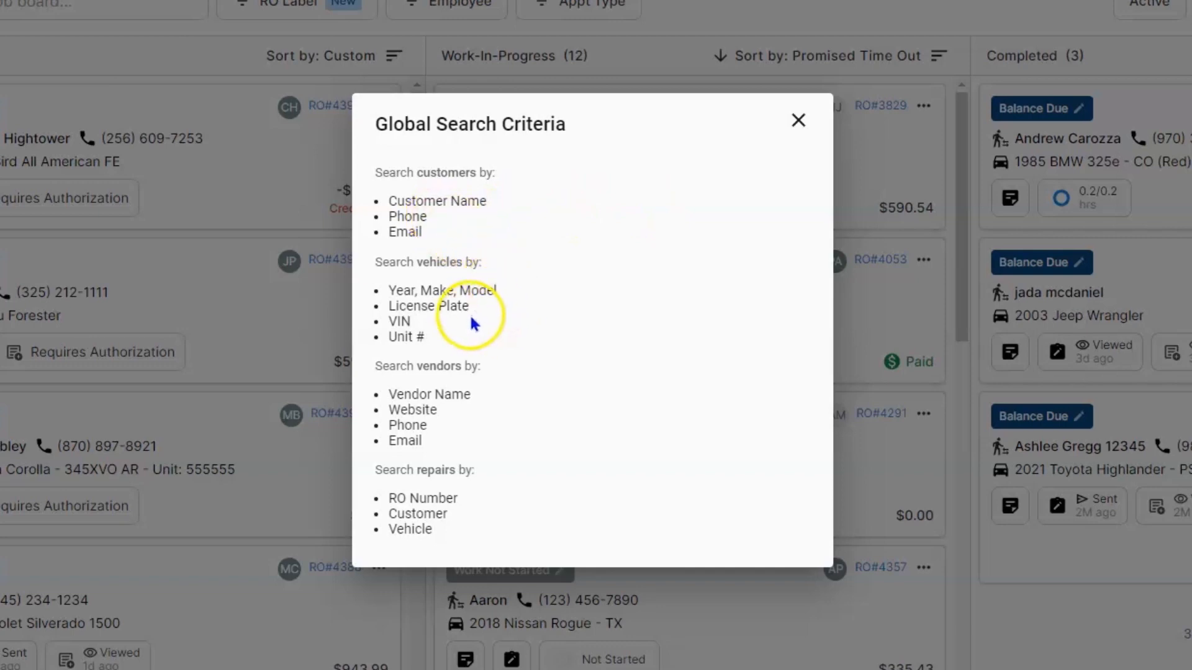
mouse_move(485, 330)
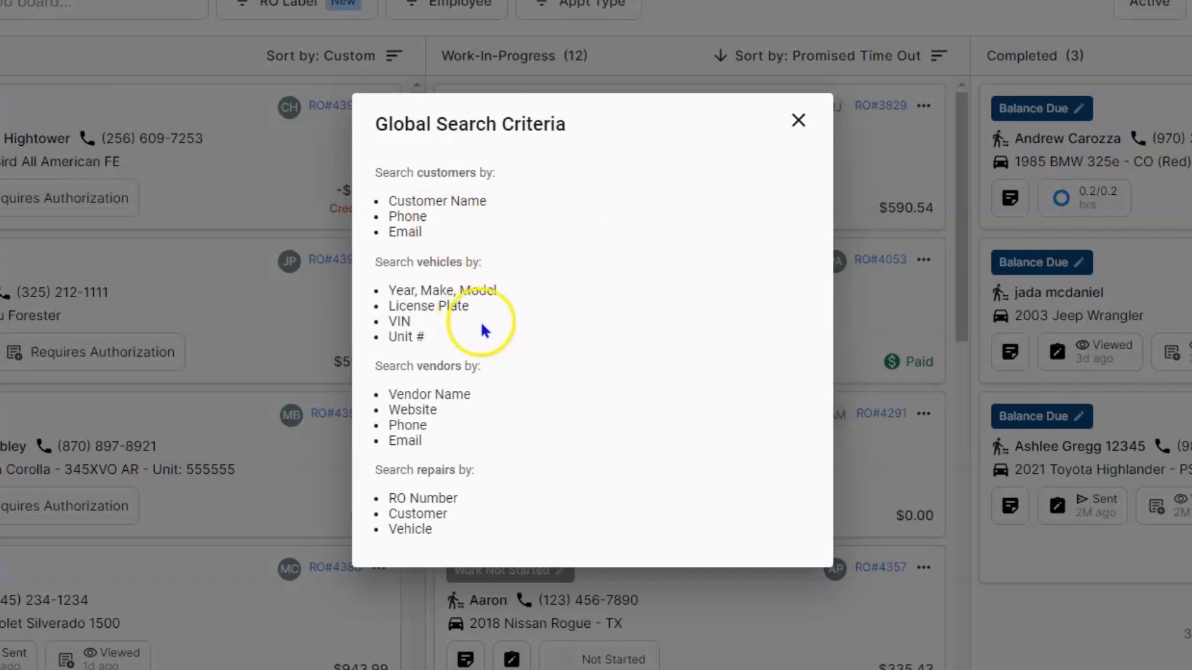
left_click(798, 121)
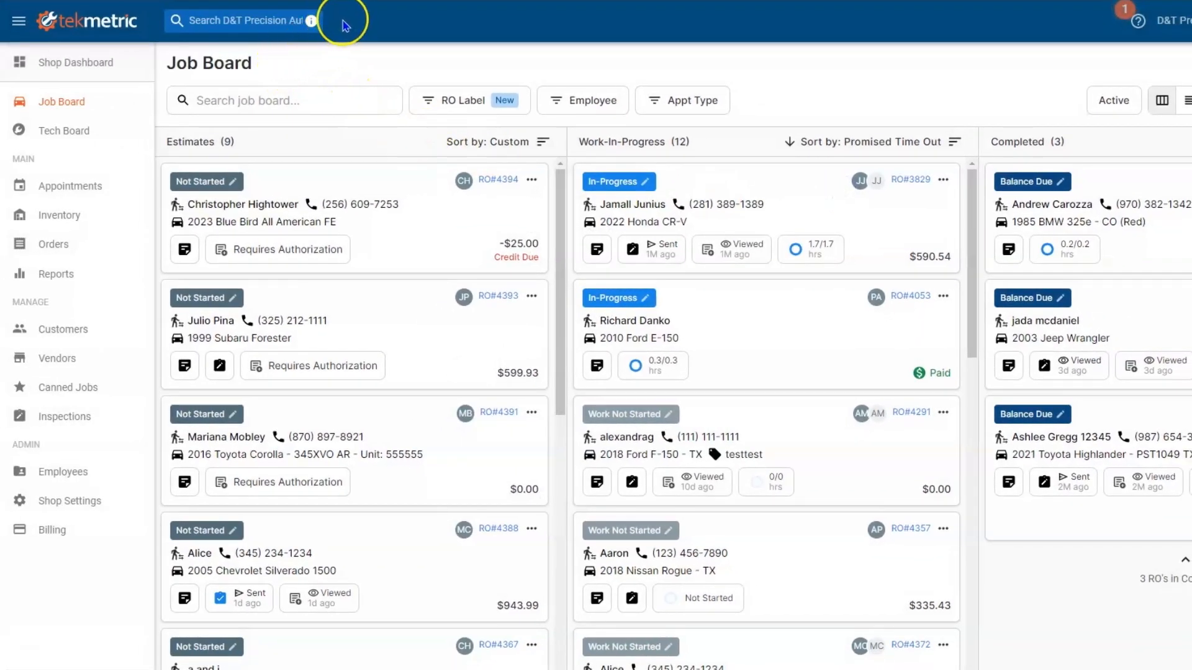
mouse_move(343, 21)
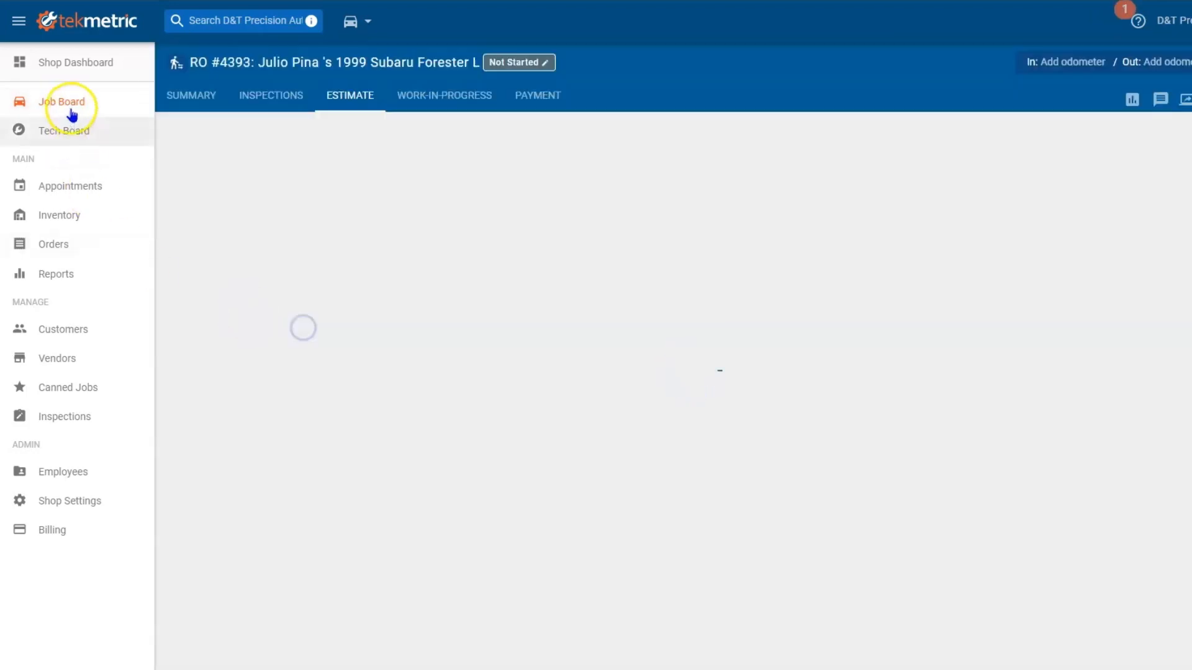
left_click(62, 100)
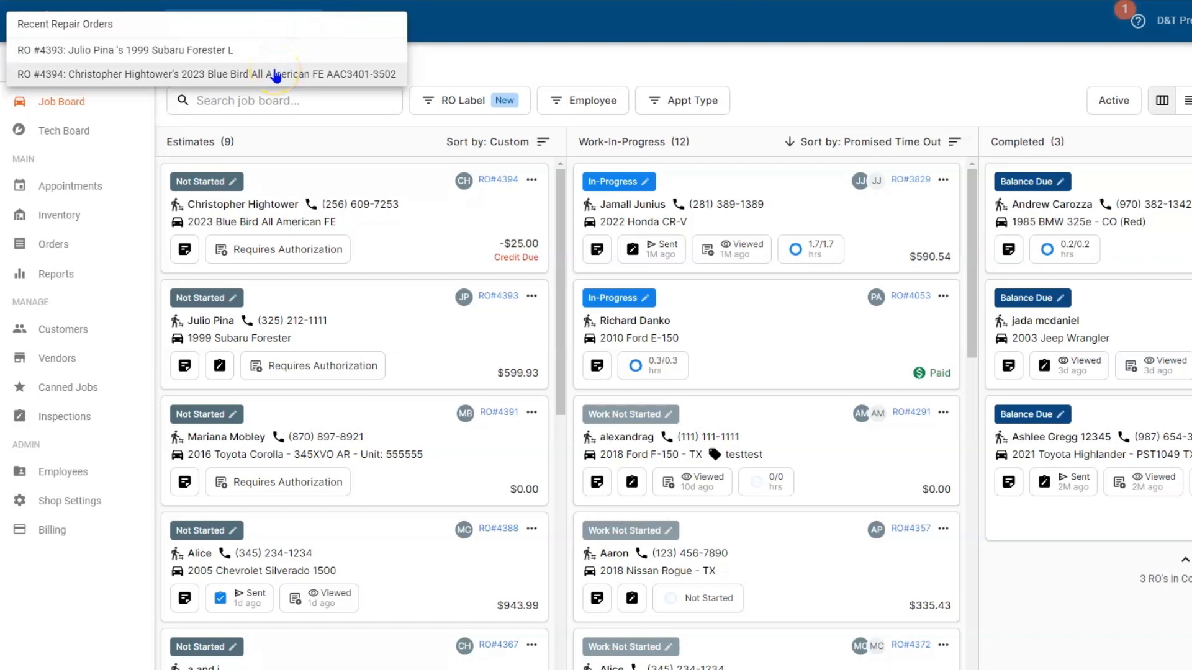
left_click(513, 61)
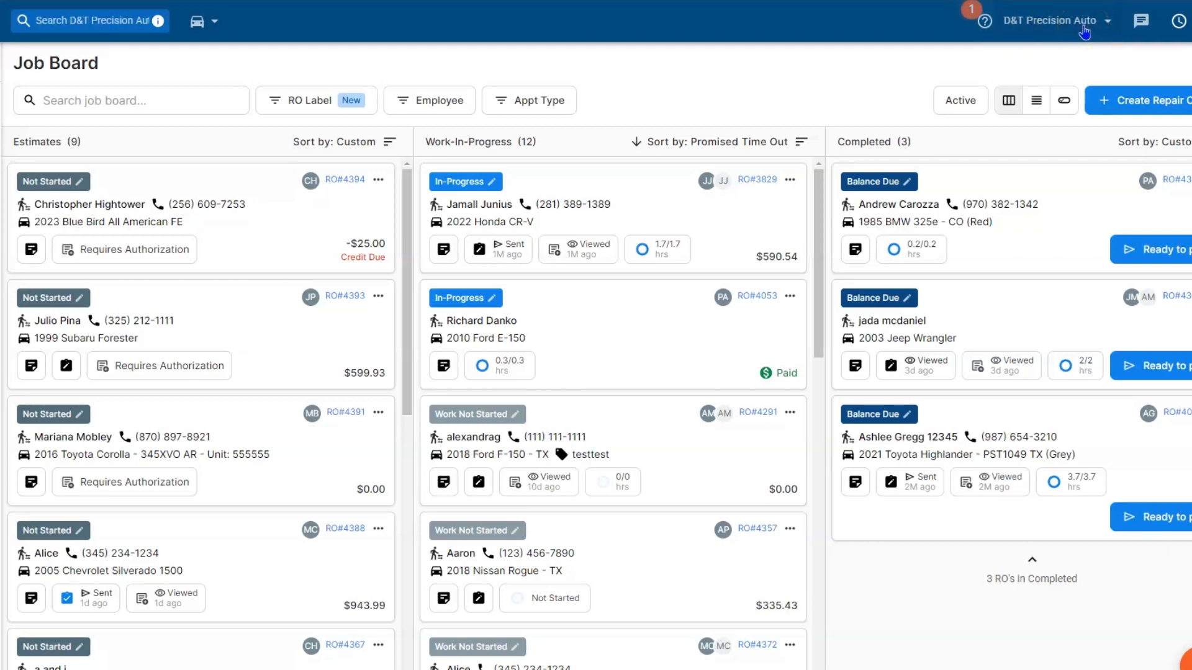
left_click(1053, 21)
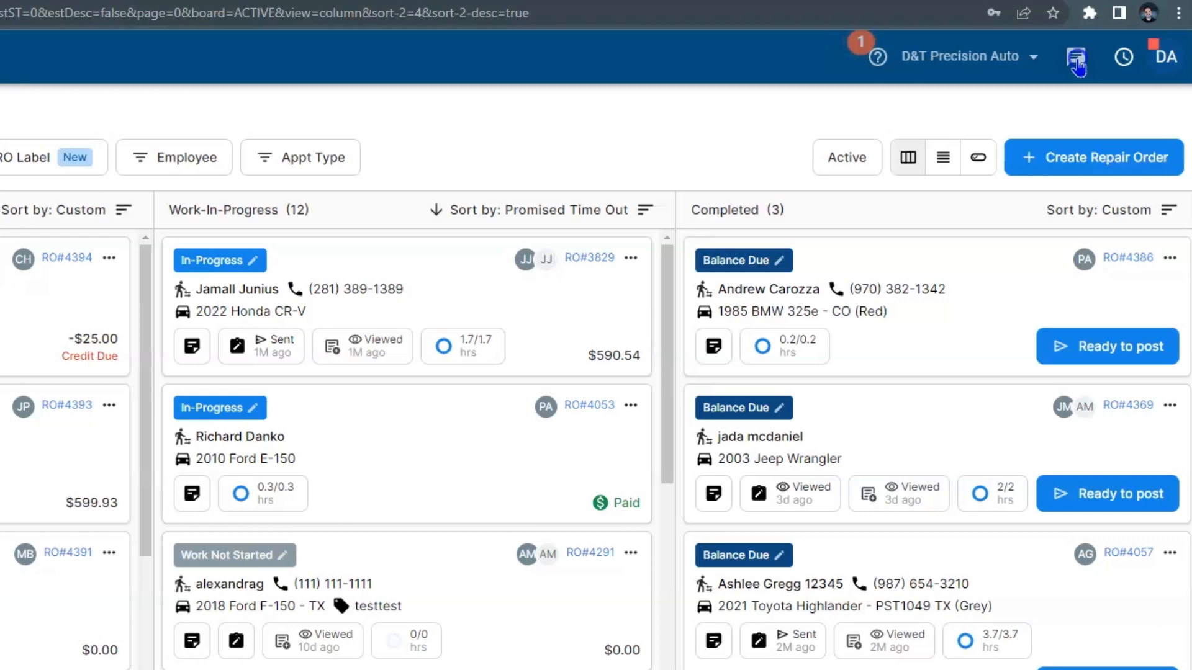
left_click(1076, 56)
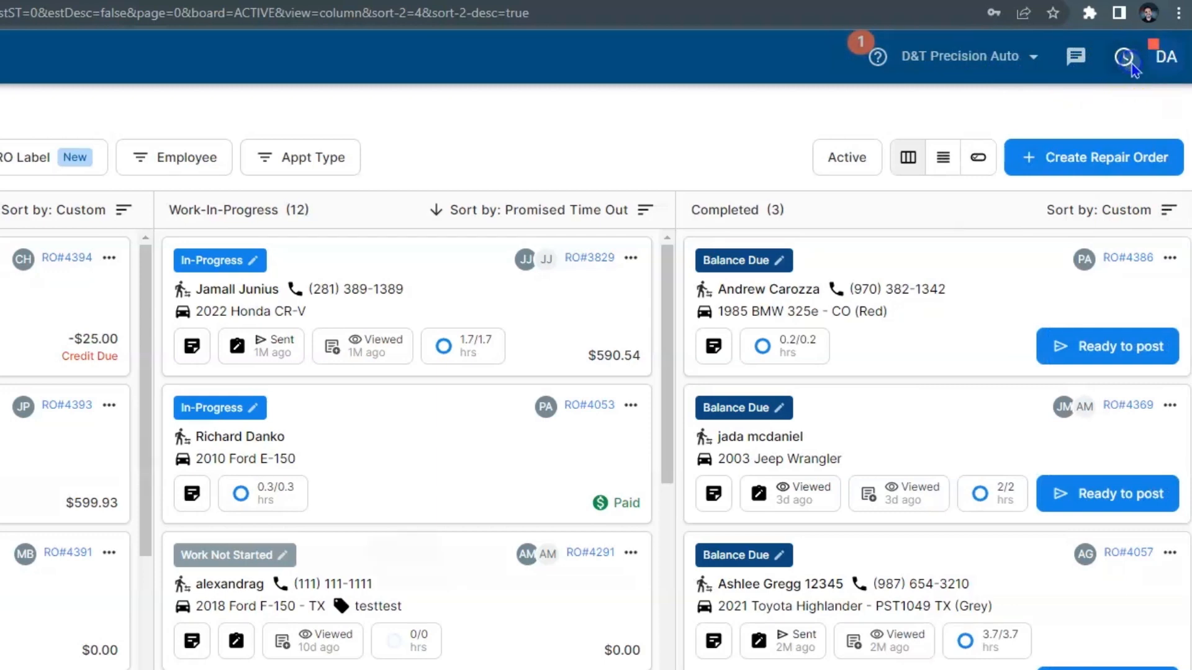
left_click(1126, 57)
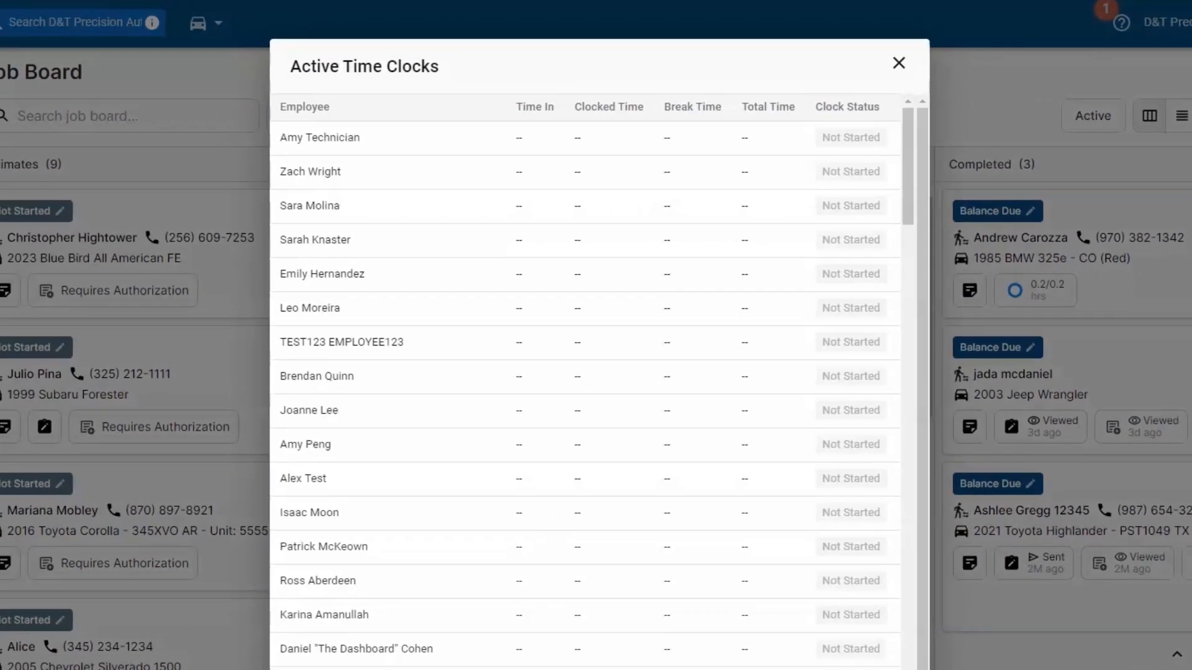
scroll("down", 3)
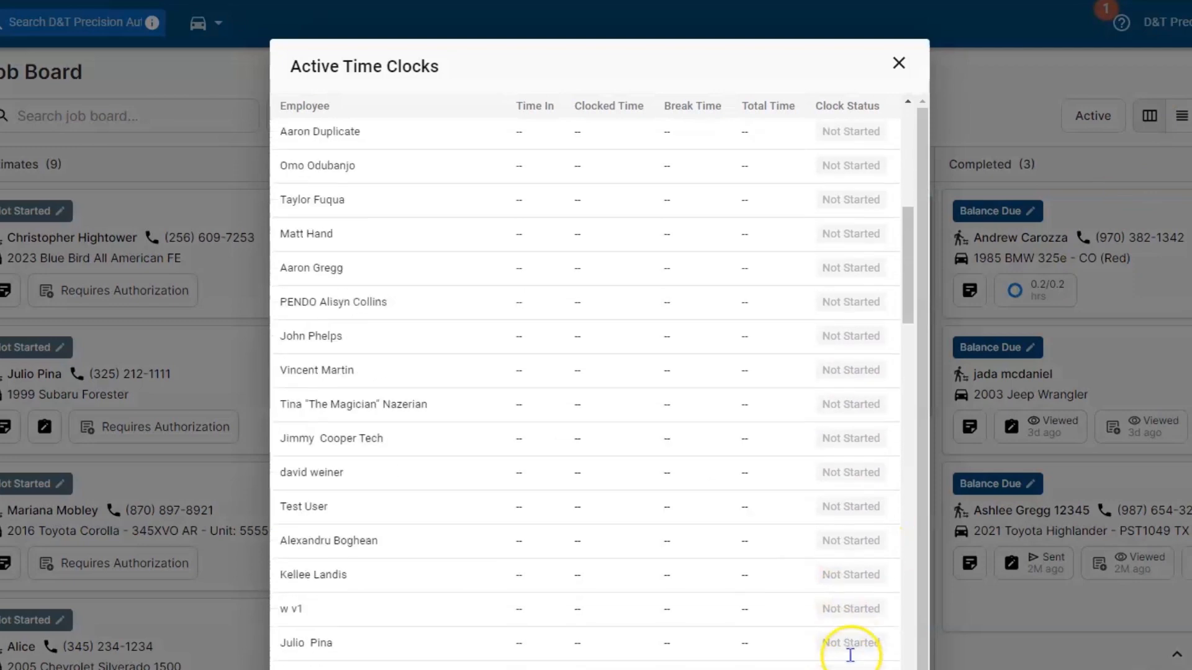
scroll("down", 3)
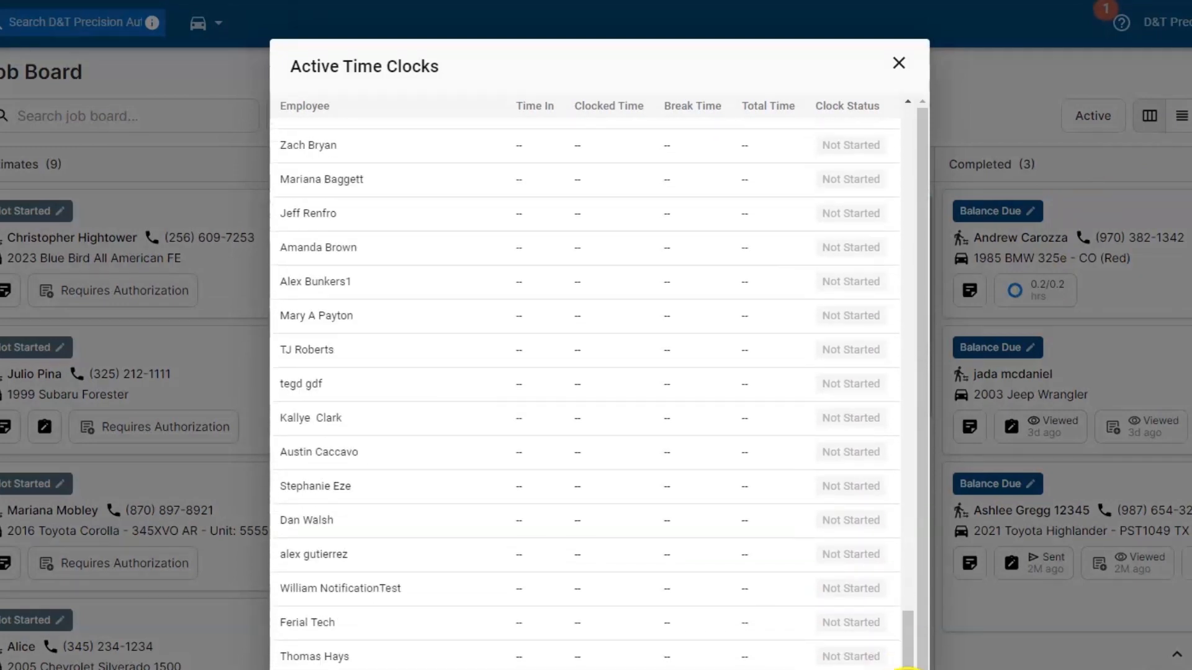
scroll("down", 3)
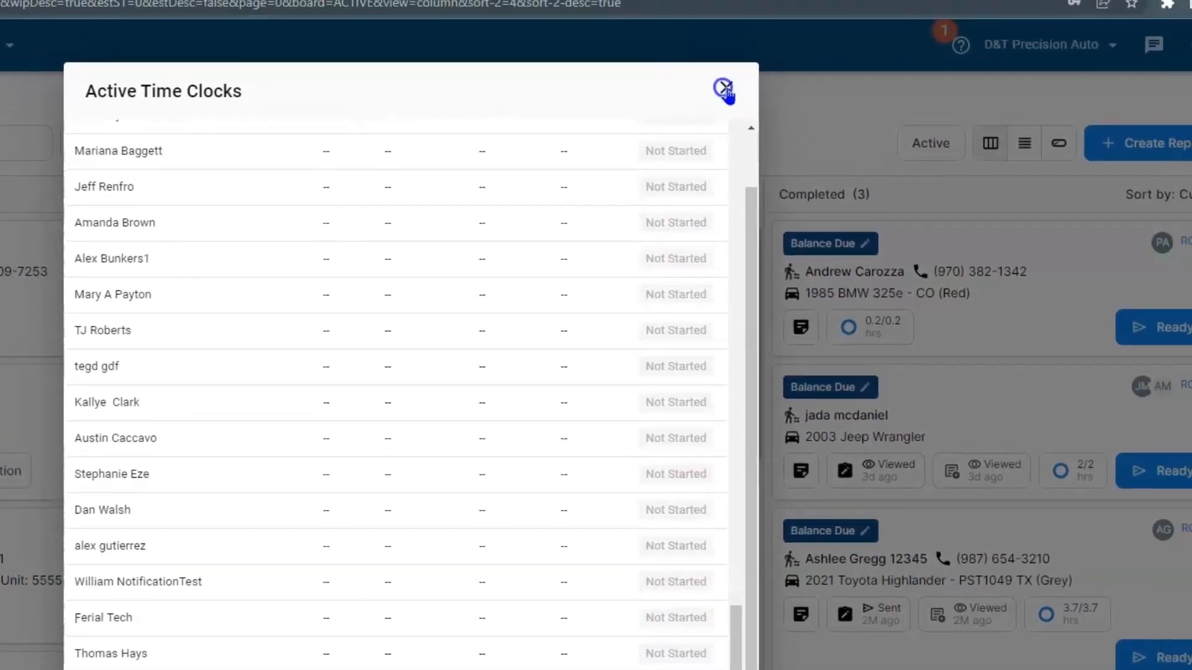
left_click(723, 89)
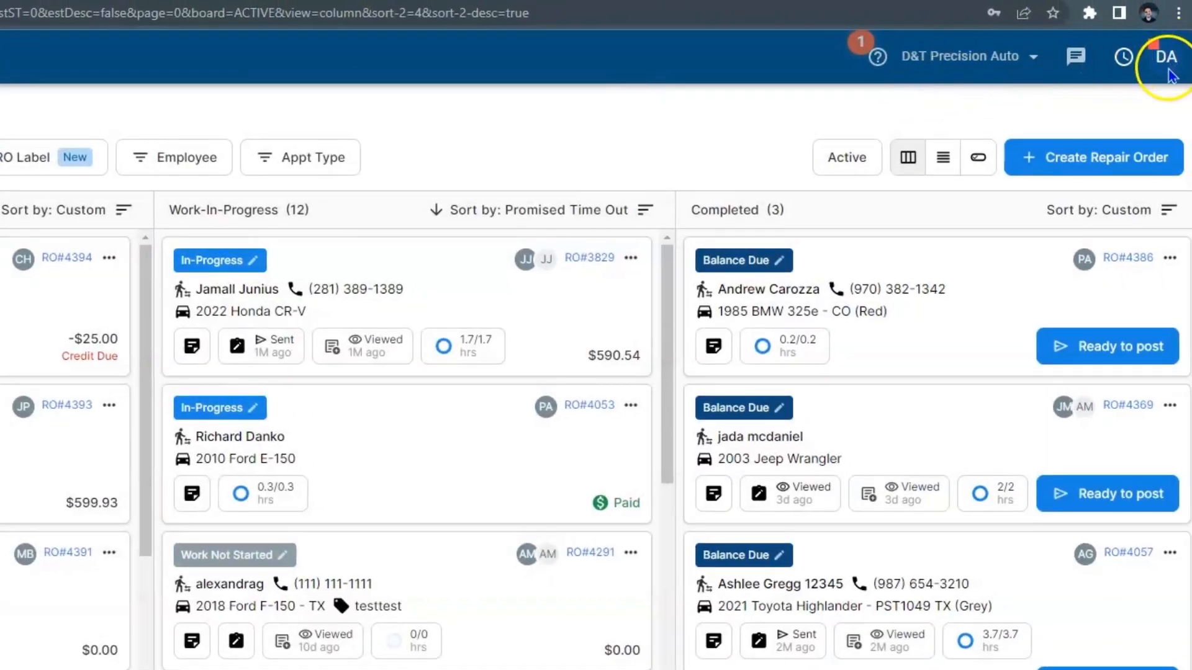
mouse_move(510, 116)
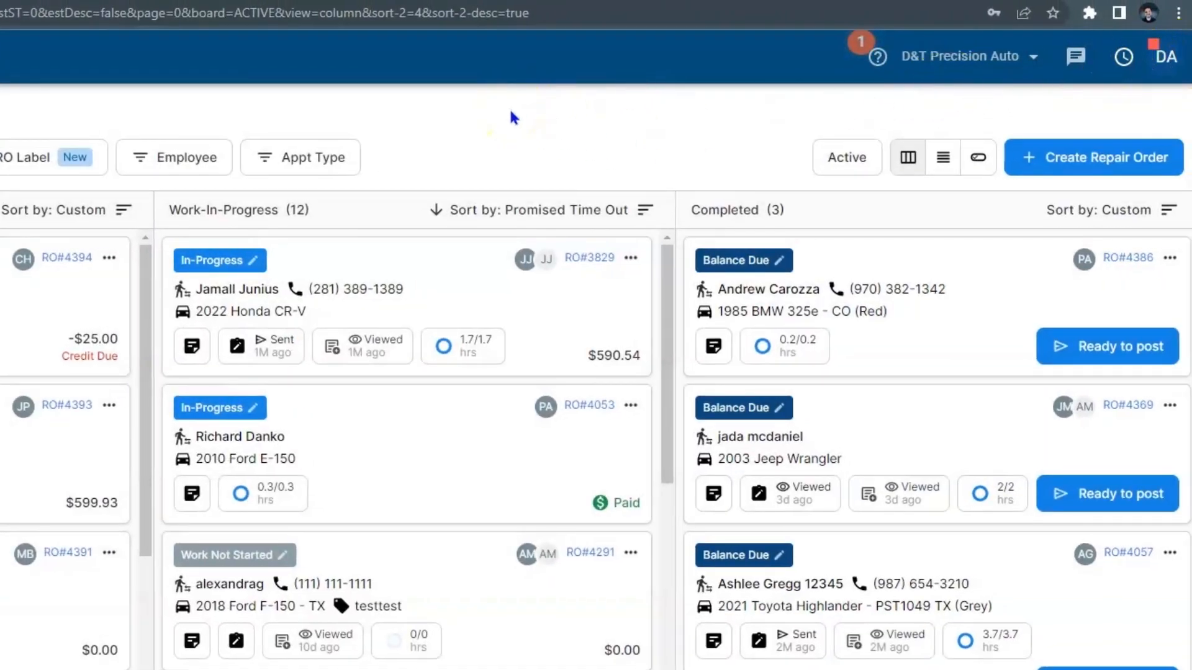